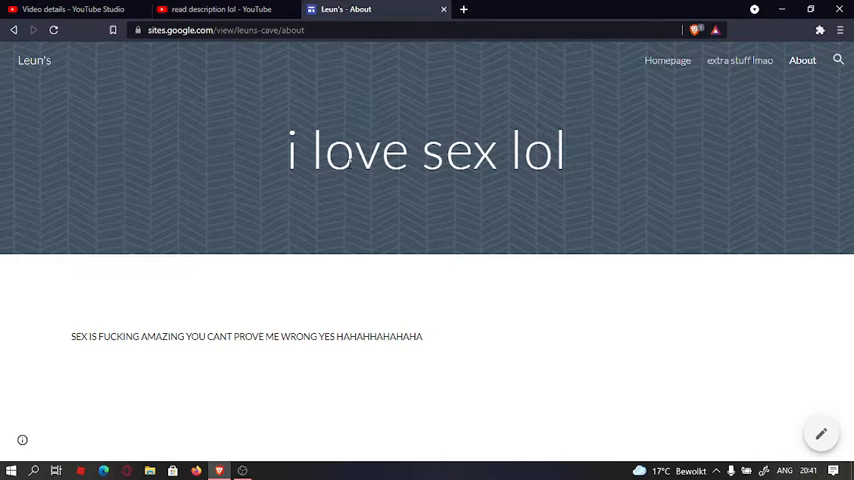
Step: Highlight words in the About page title and select the page's web address
double_click(297, 151)
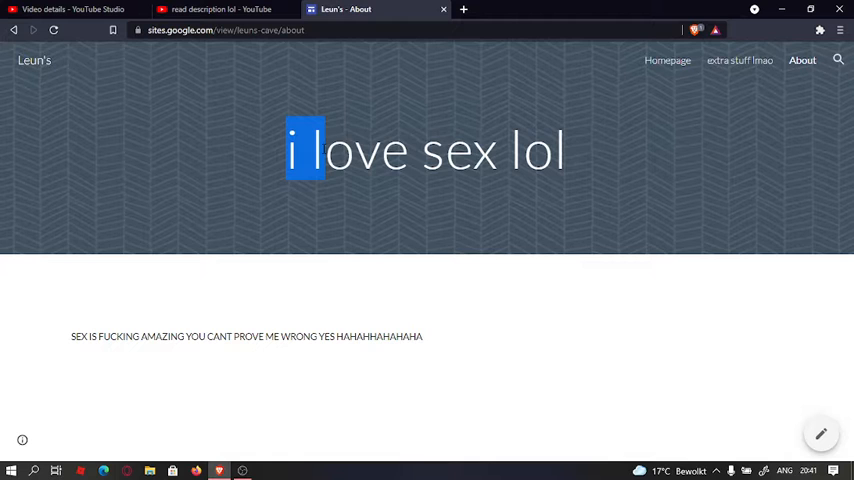
drag(320, 150, 565, 150)
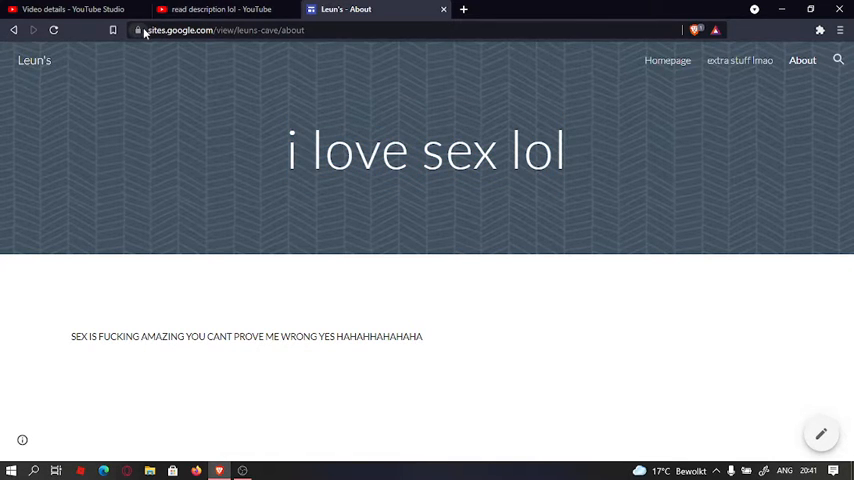
click(225, 30)
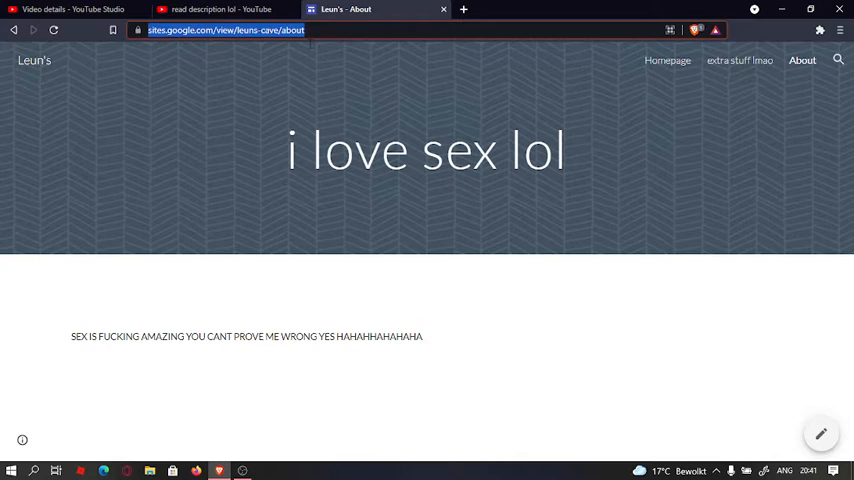
click(291, 87)
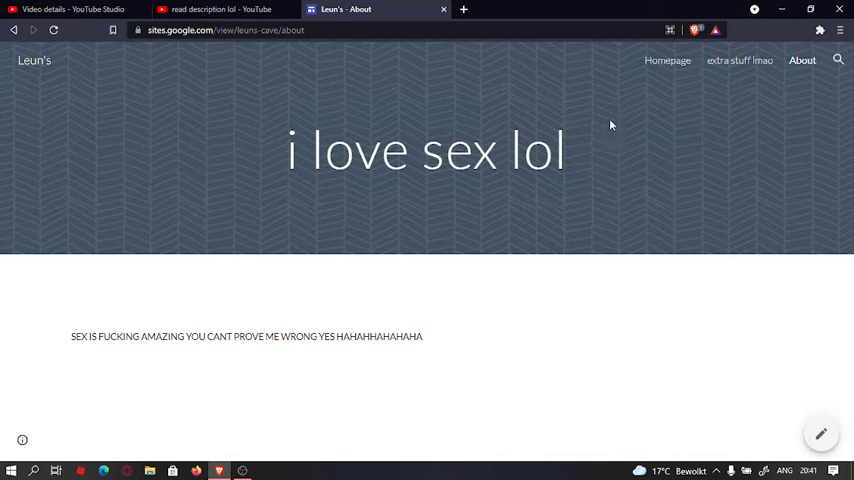
Step: Browse the extra stuff lmao picture posts, then go to the Homepage
click(739, 60)
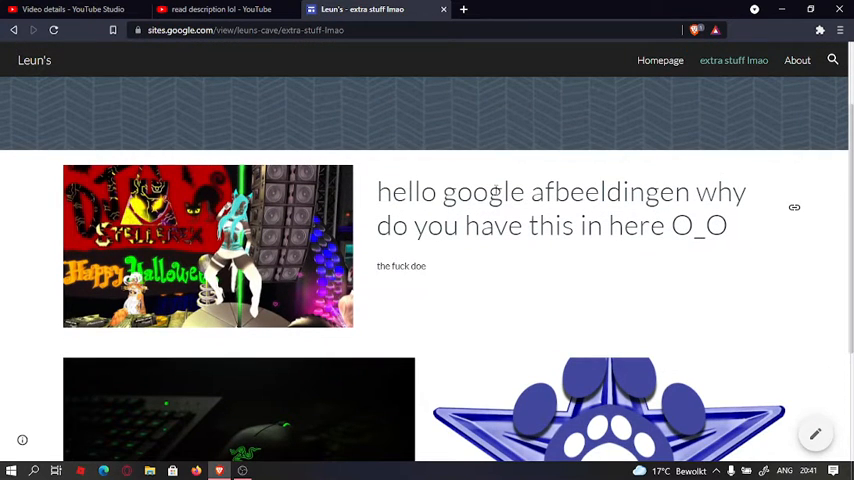
double_click(595, 191)
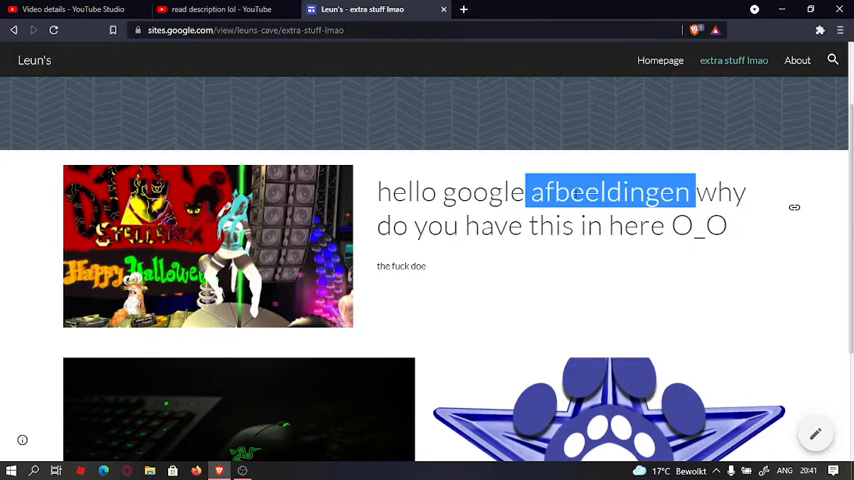
mouse_move(578, 192)
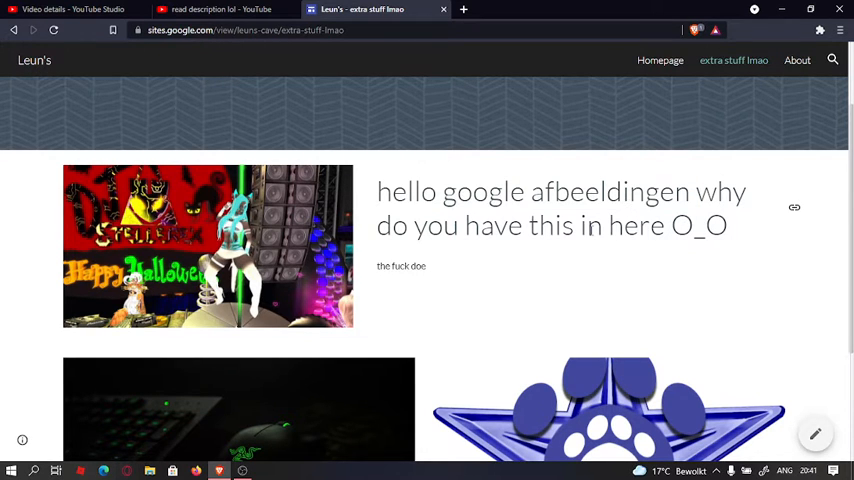
scroll(down, 3)
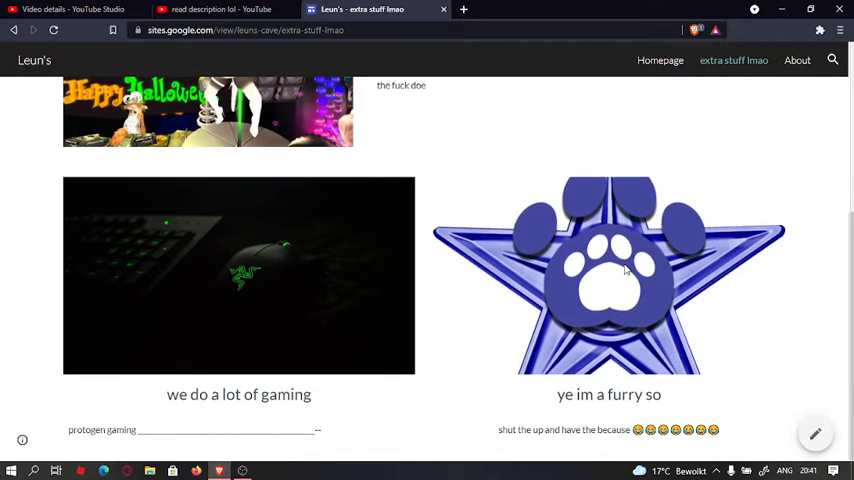
scroll(up, 3)
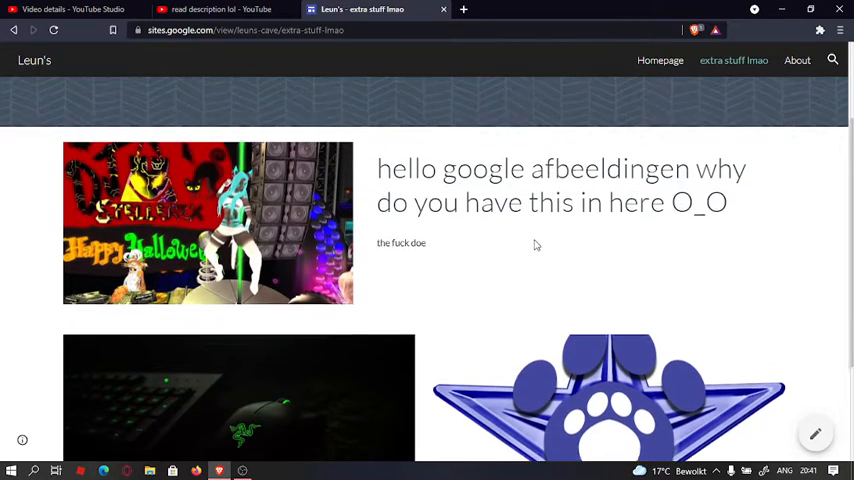
click(660, 60)
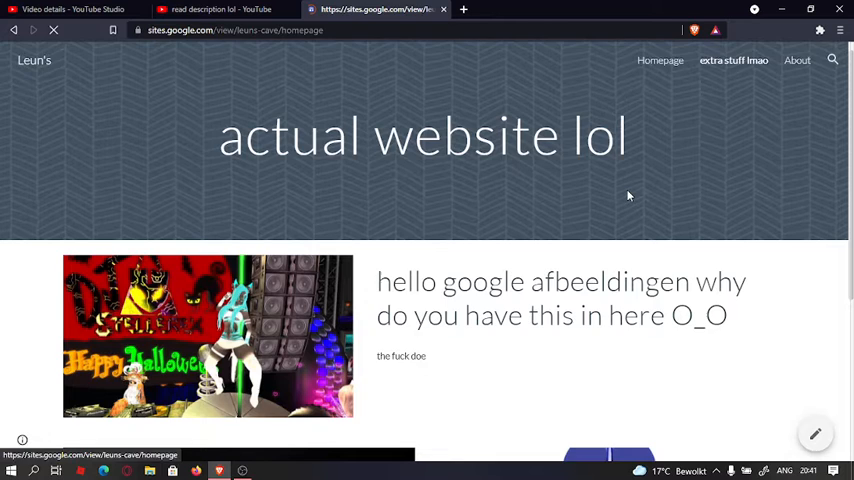
Step: Follow the Homepage's 'my youtube lol' link to the creator's YouTube channel
click(660, 60)
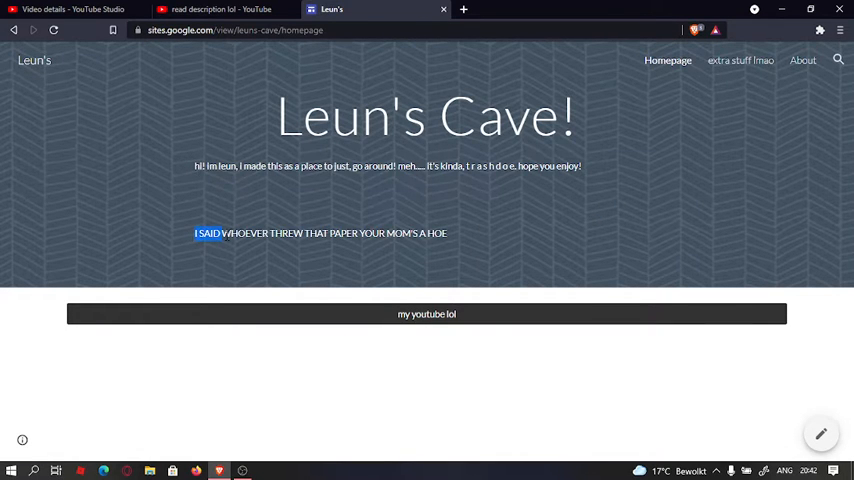
click(426, 314)
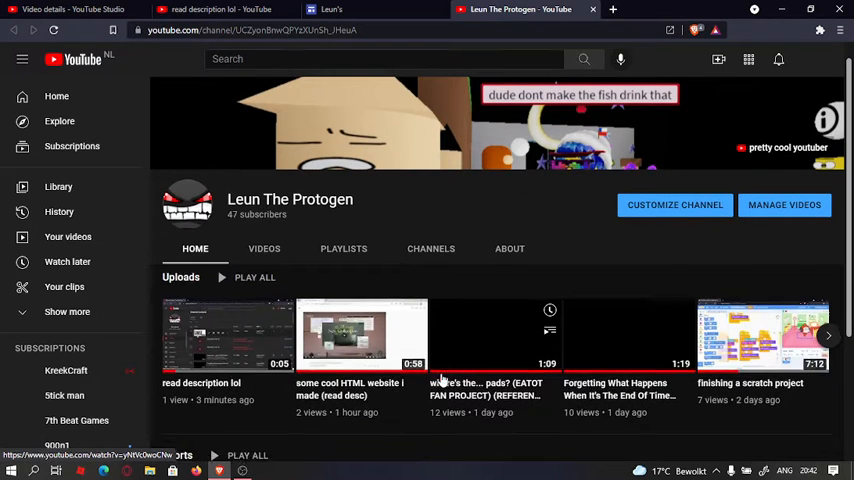
Step: Scroll the YouTube channel page down to the Uploads and Shorts rows, then select a browser tab
scroll(down, 3)
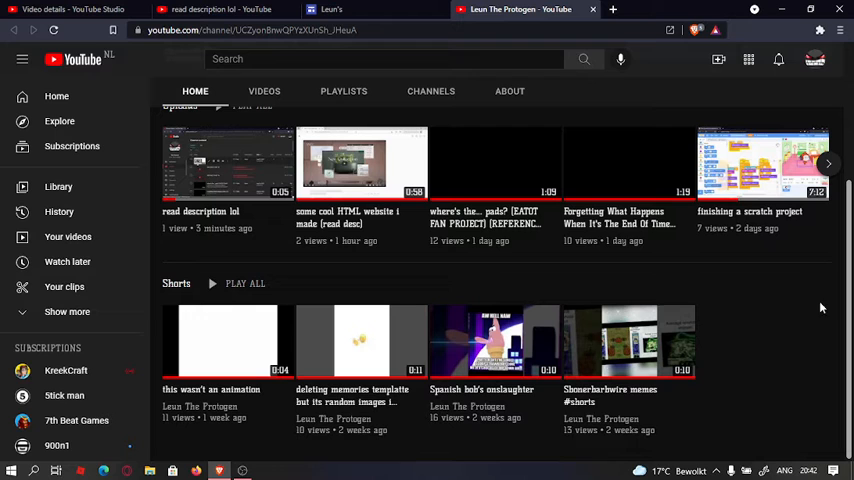
mouse_move(808, 334)
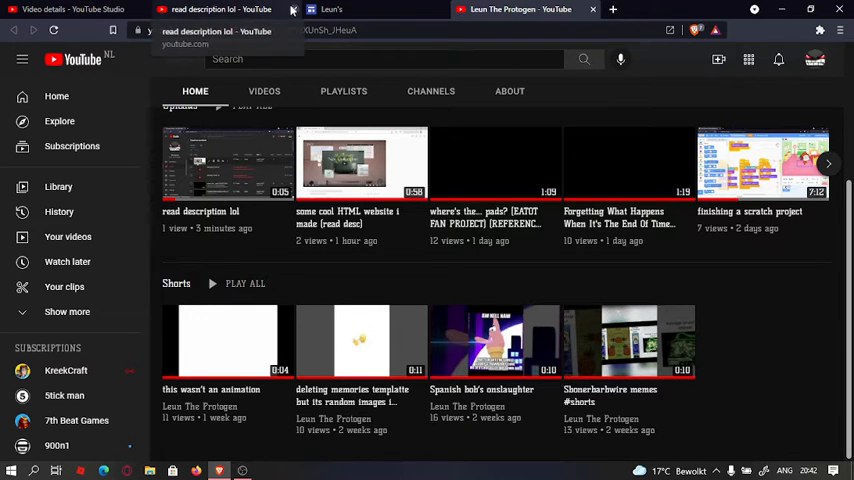
click(75, 9)
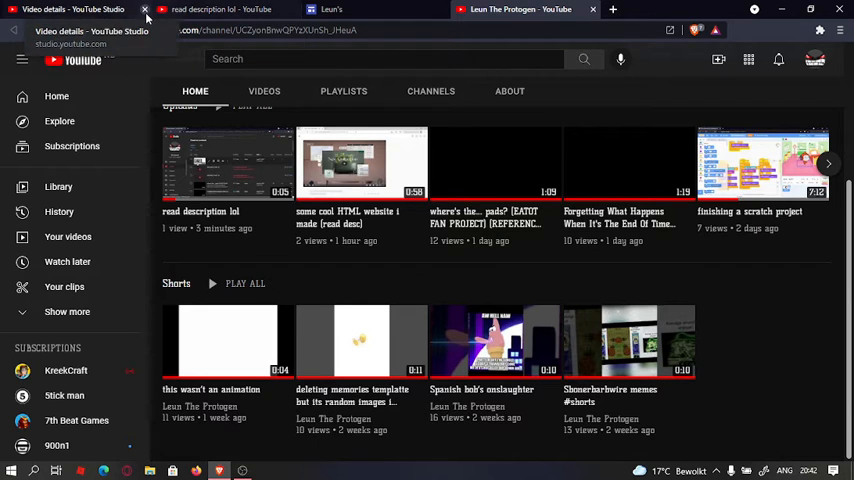